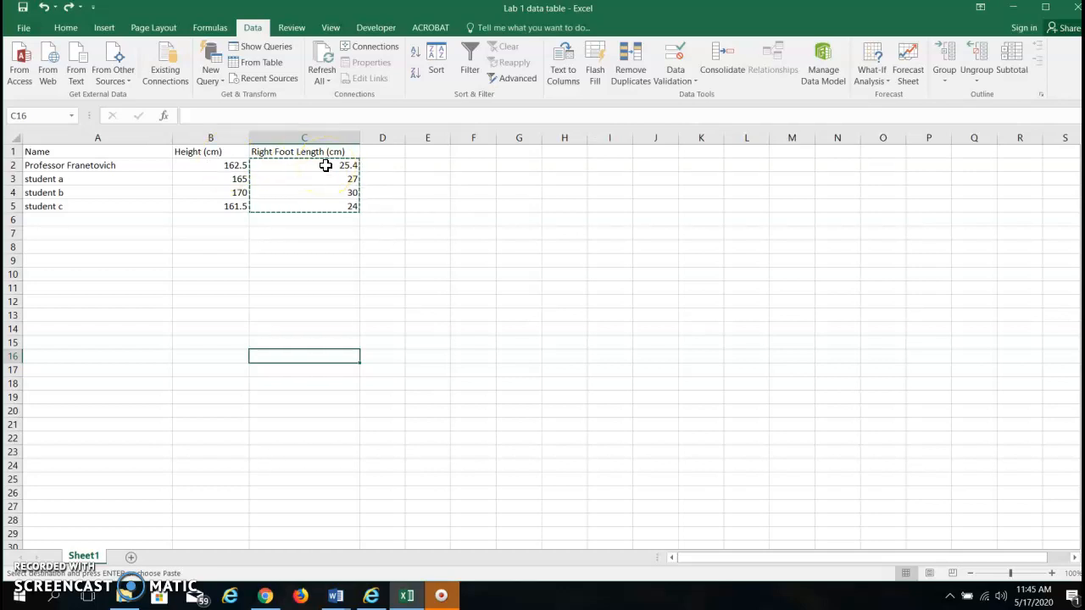
mouse_move(229, 259)
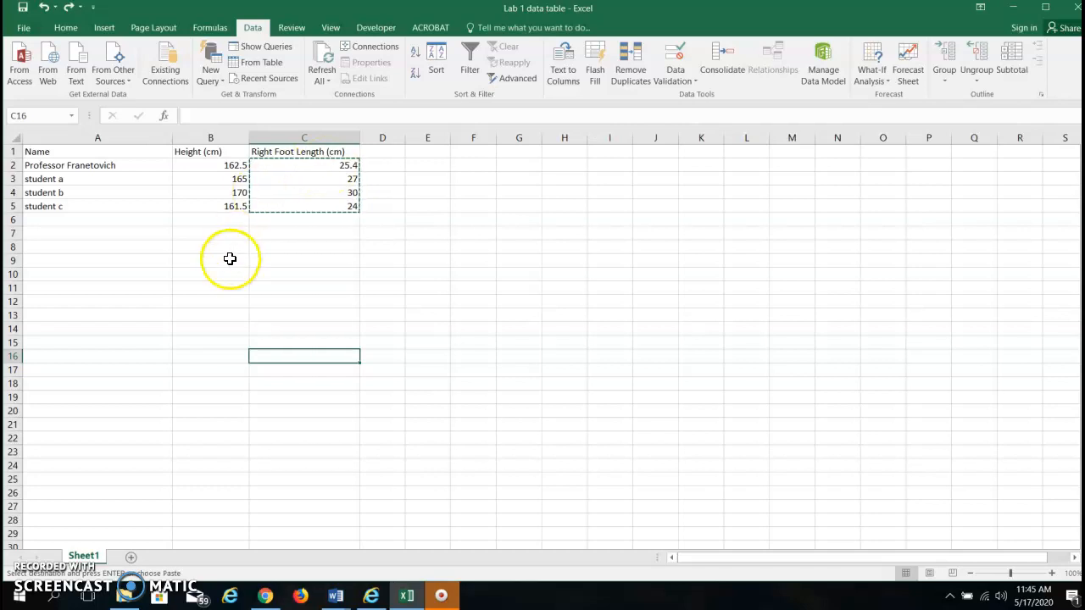
mouse_move(321, 234)
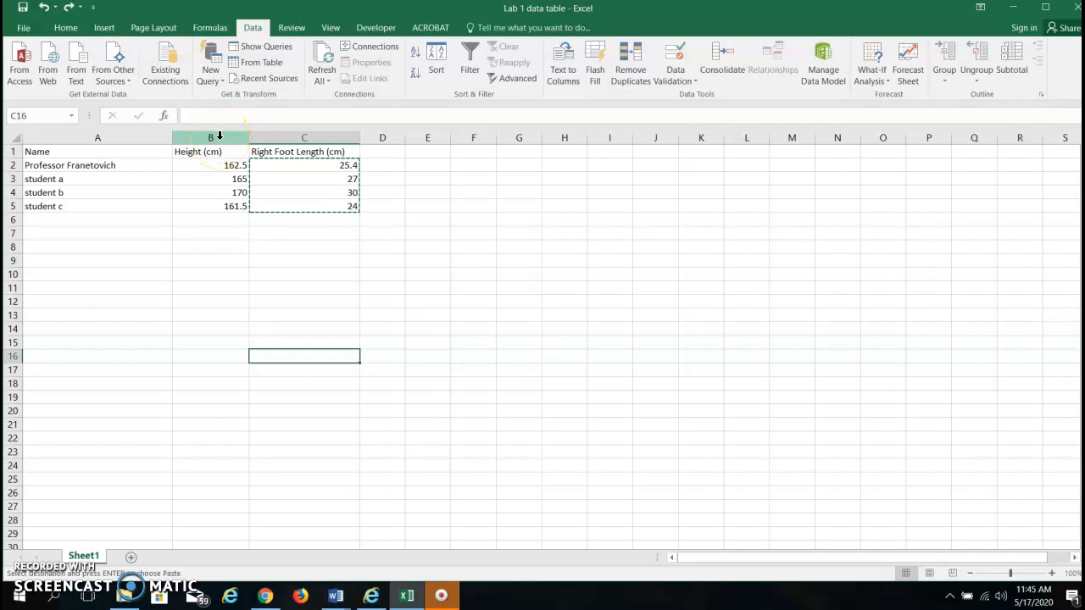
Select the whole Height (cm) column and return to the Data ribbon for sorting.
left_click(210, 137)
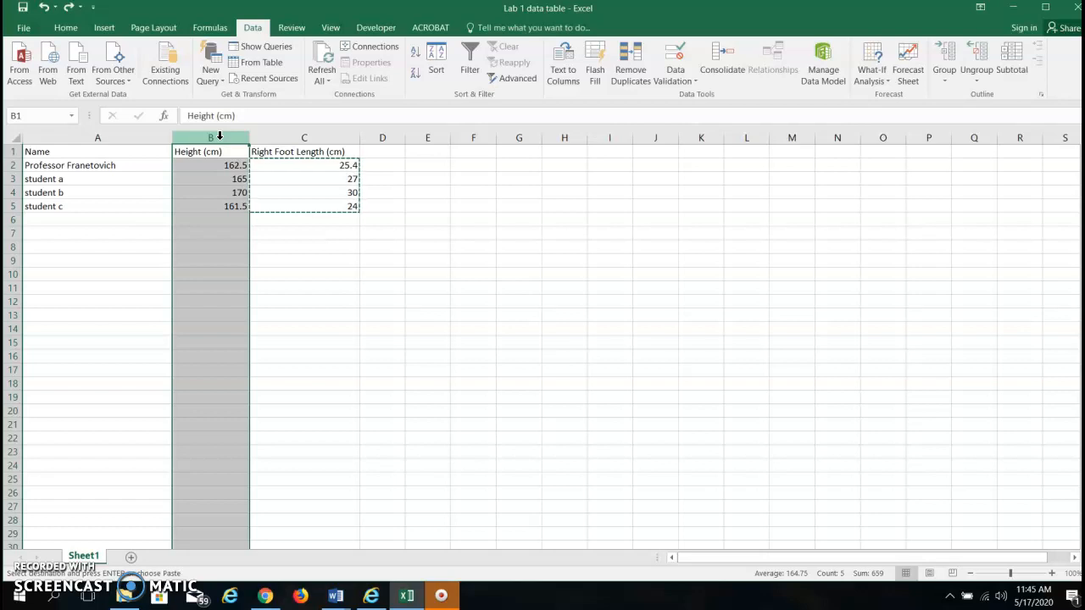
left_click(65, 27)
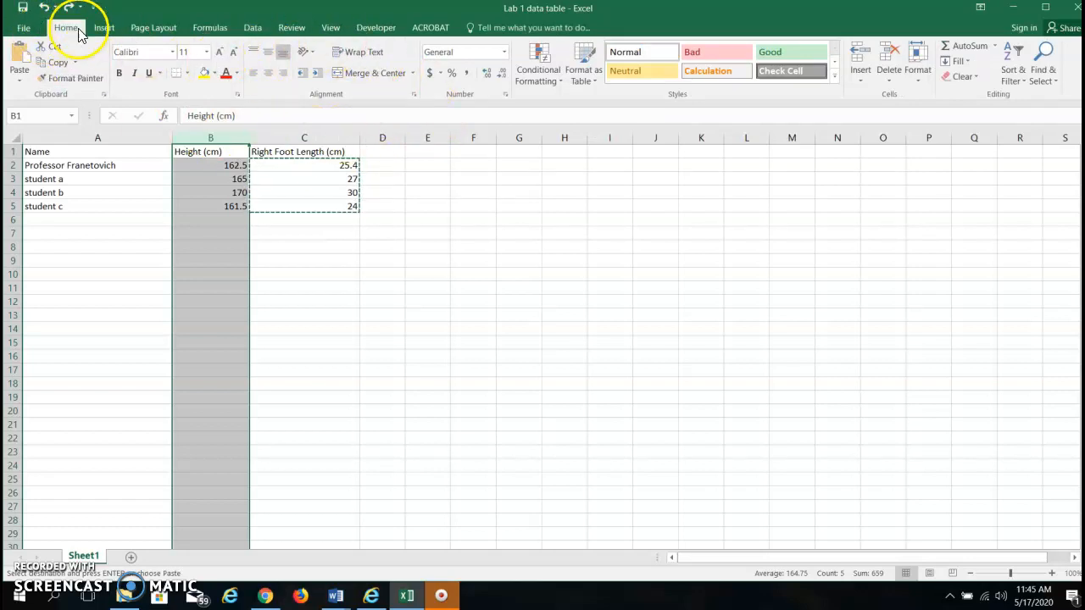
left_click(253, 27)
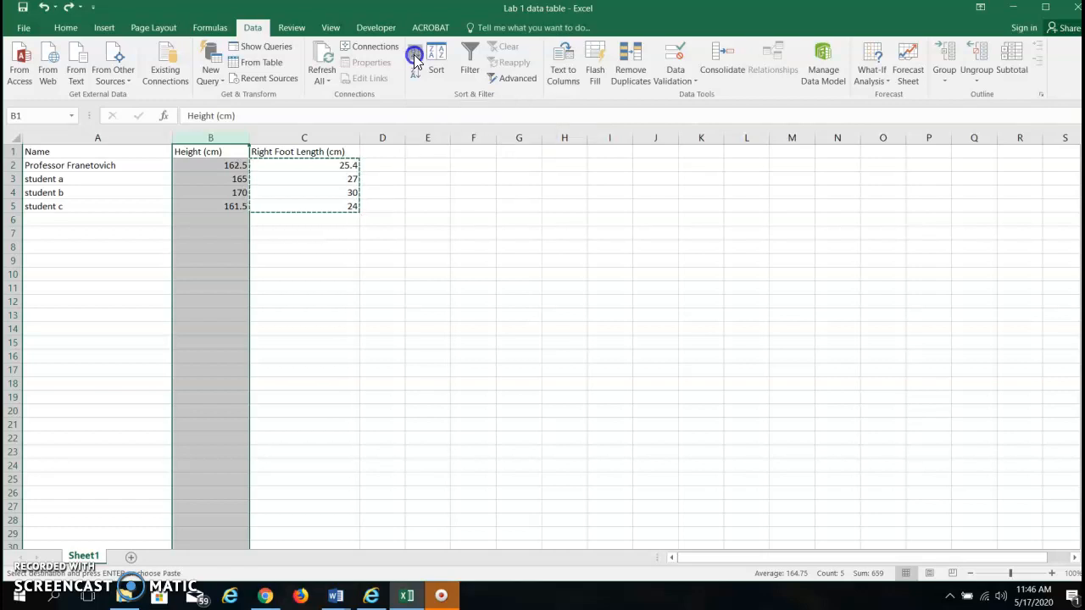
Sort heights A to Z with 'Expand the selection' so names and foot lengths follow.
left_click(414, 55)
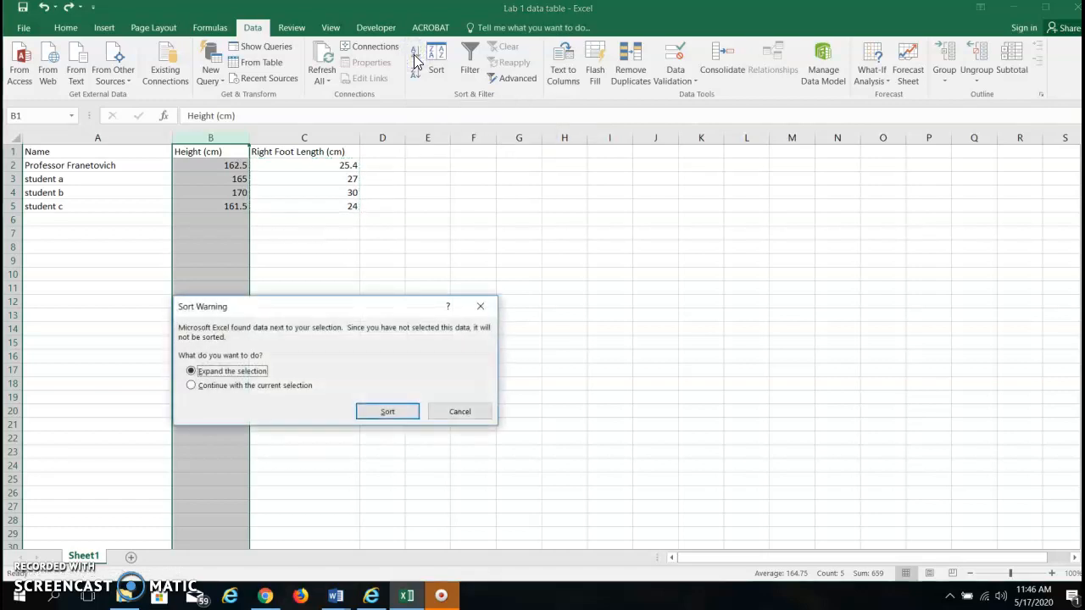
mouse_move(331, 393)
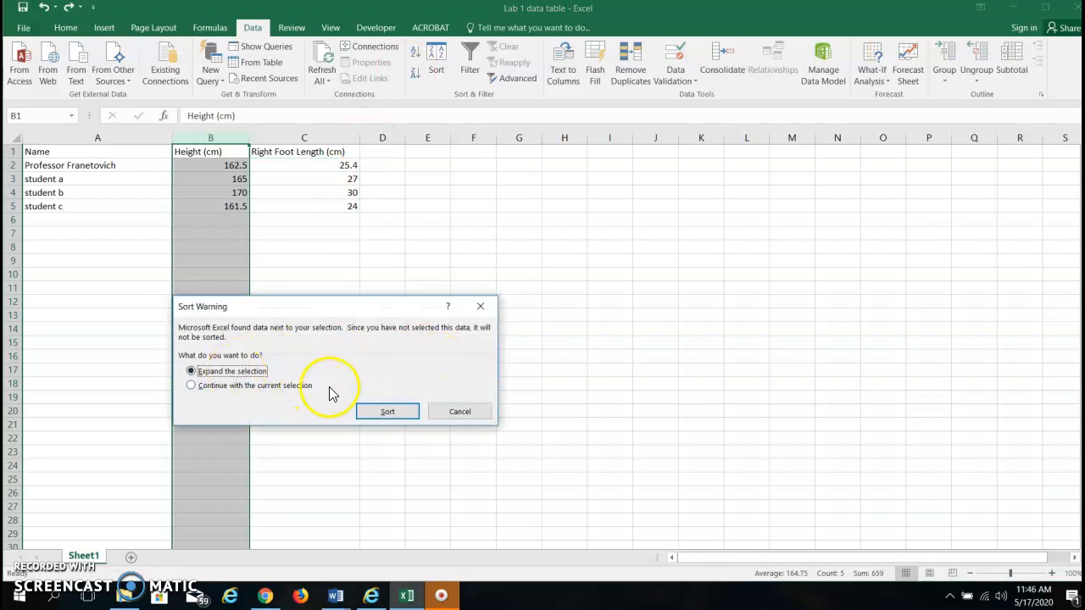
left_click(387, 411)
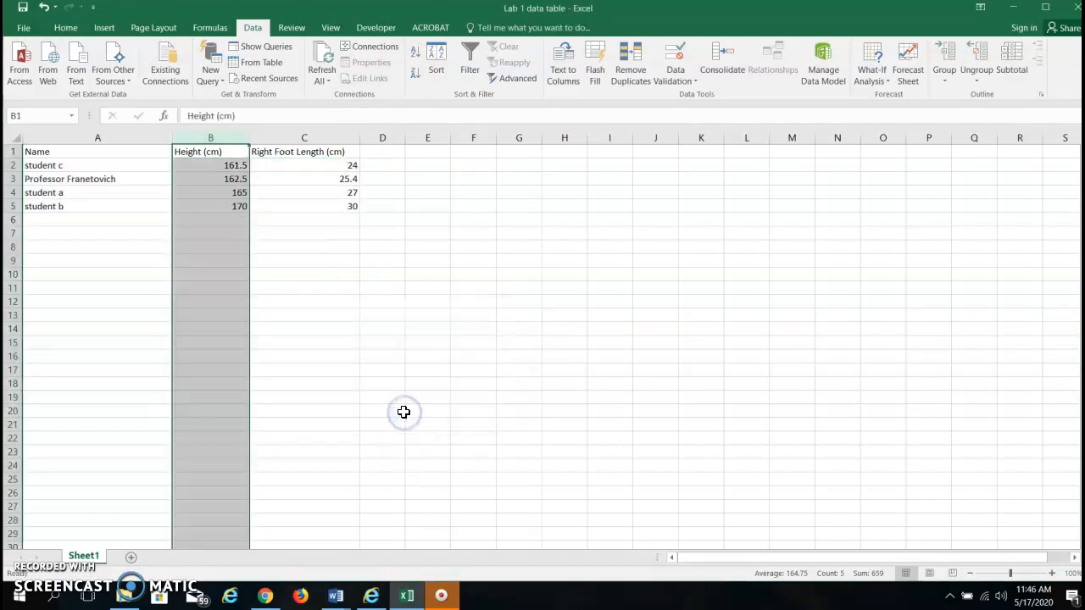
mouse_move(391, 226)
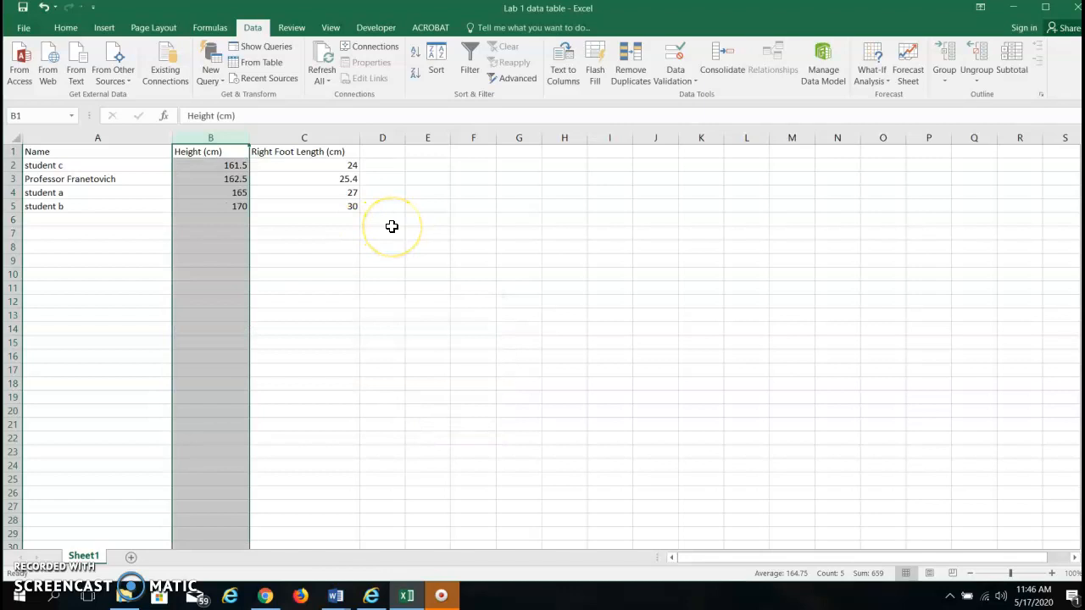
mouse_move(252, 176)
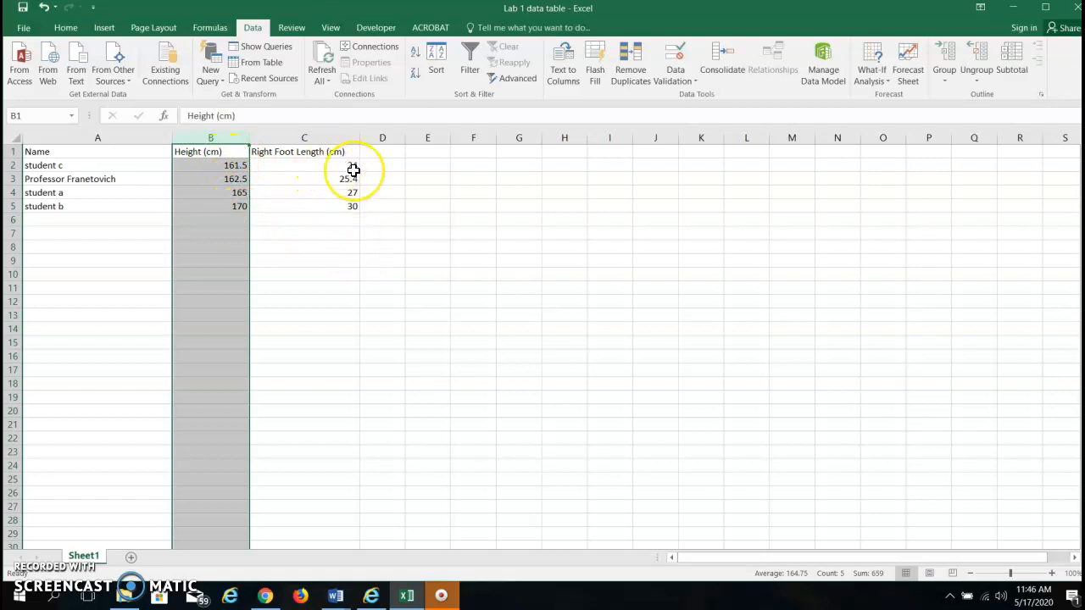
mouse_move(434, 252)
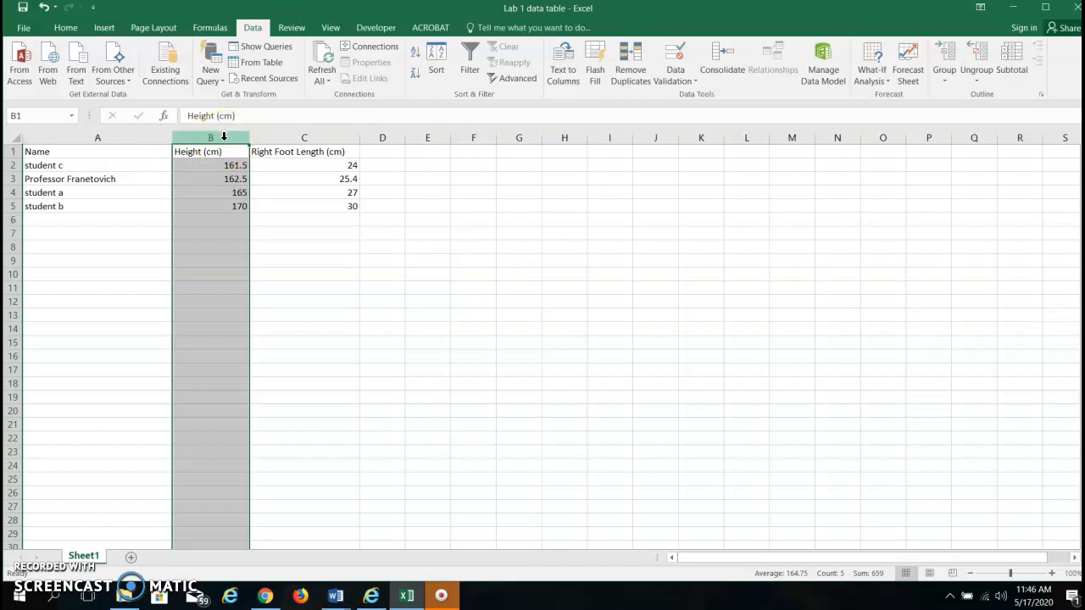
Copy the four sorted height values 161.5 through 170 from B2:B5.
left_click(210, 165)
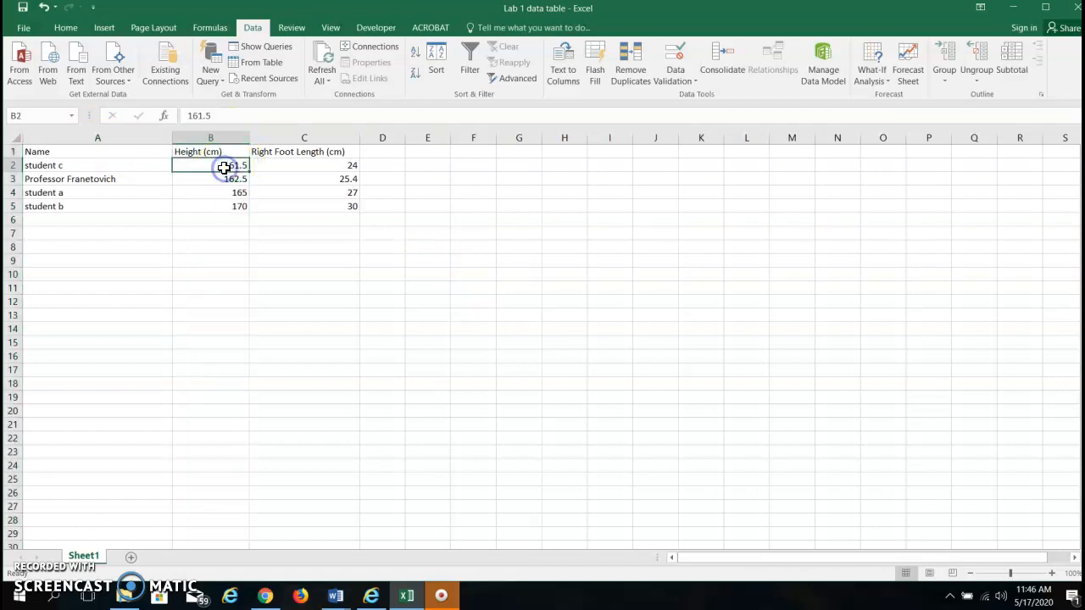
left_click_drag(225, 165, 214, 192)
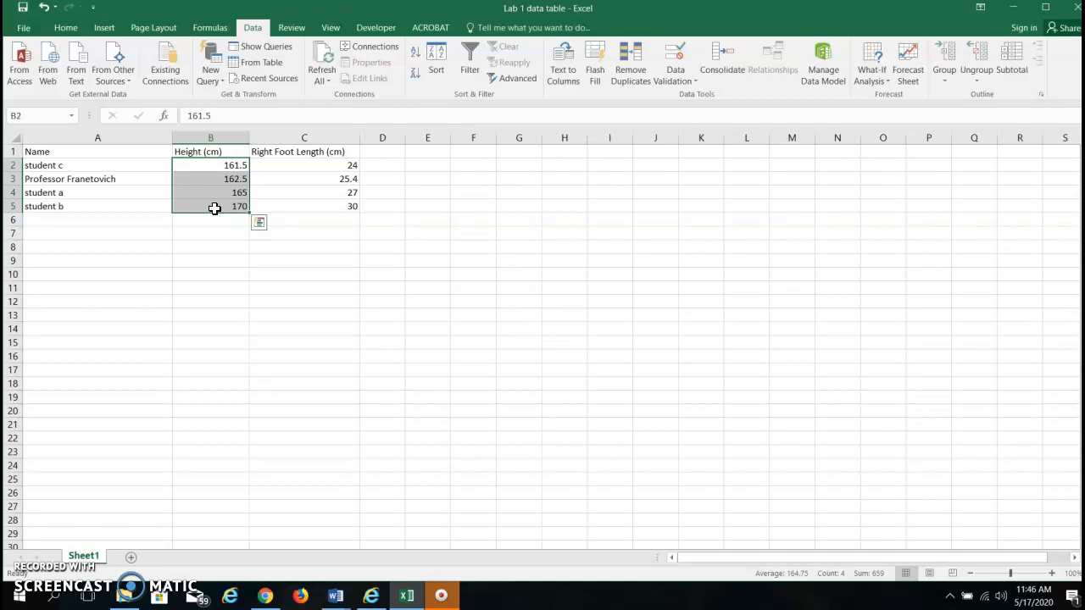
right_click(193, 179)
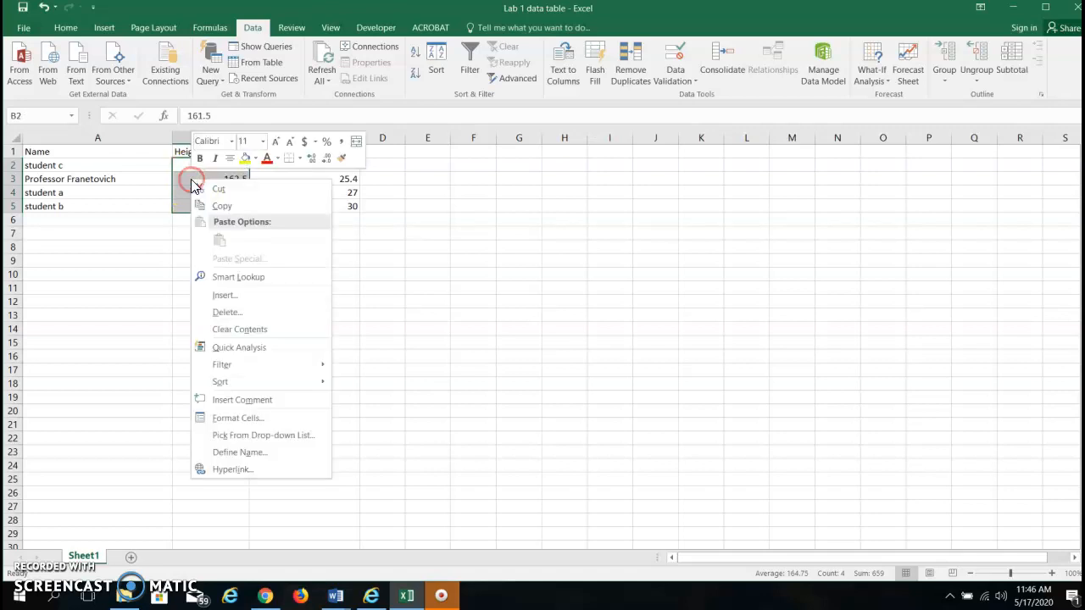
left_click(221, 205)
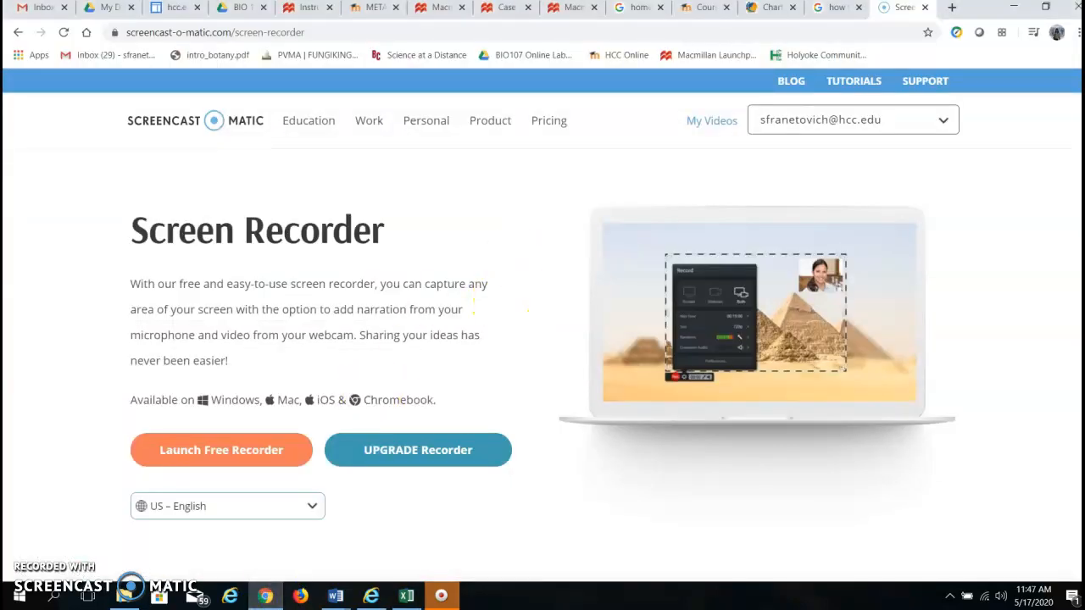
Switch to the ChartGo tab and move down to the Chart Data section.
left_click(770, 8)
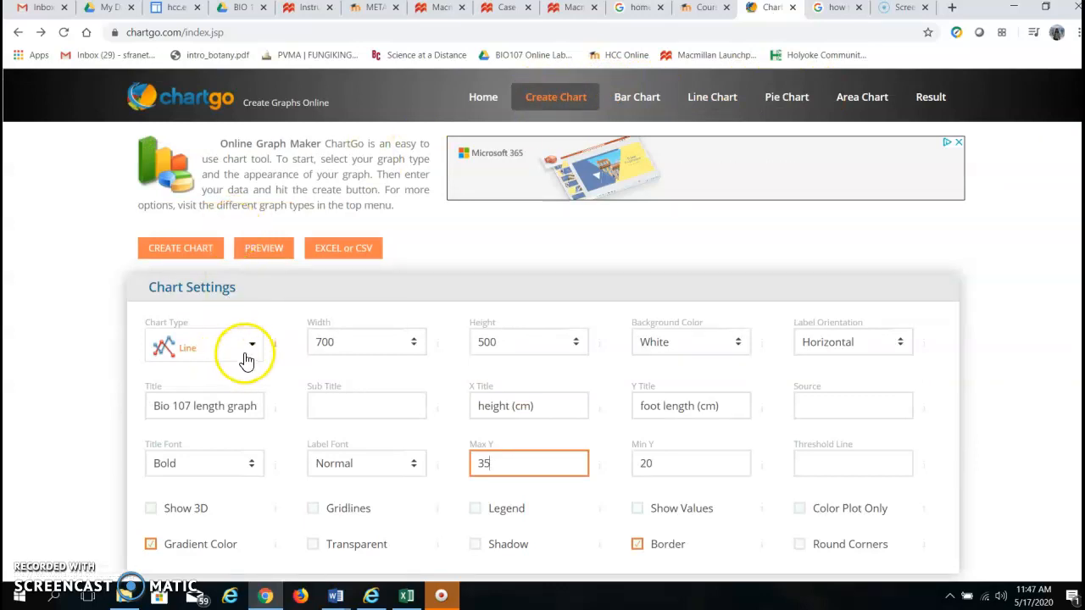
left_click(246, 348)
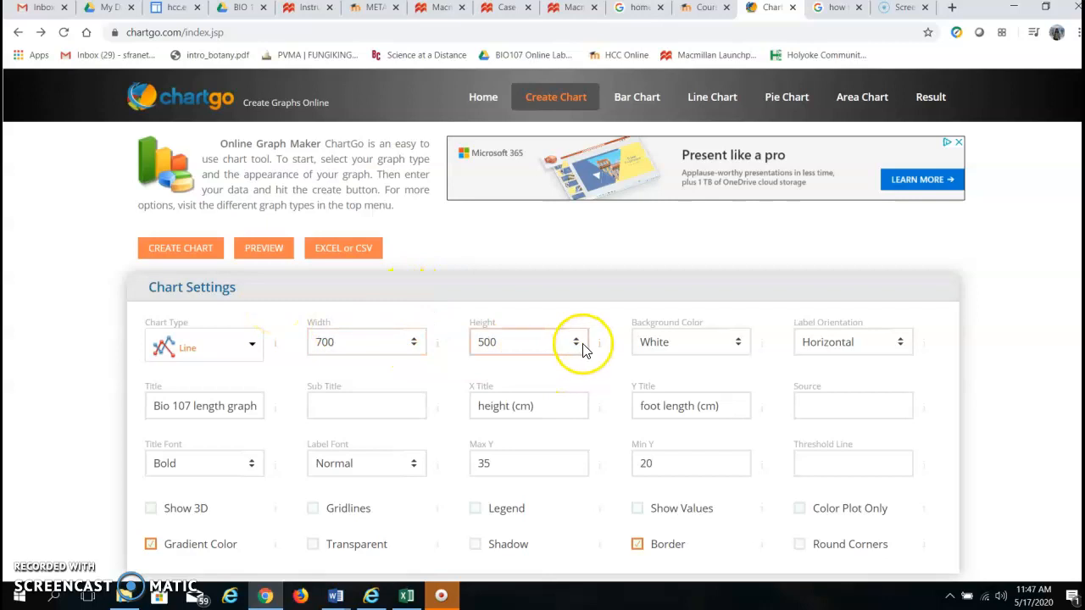
scroll("down", 3)
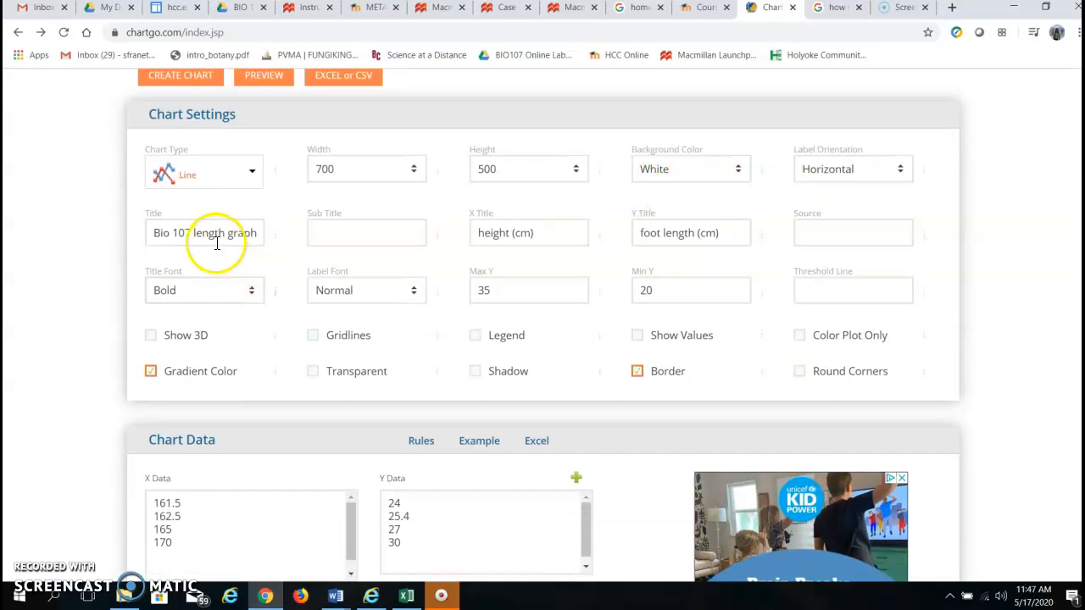
left_click(204, 233)
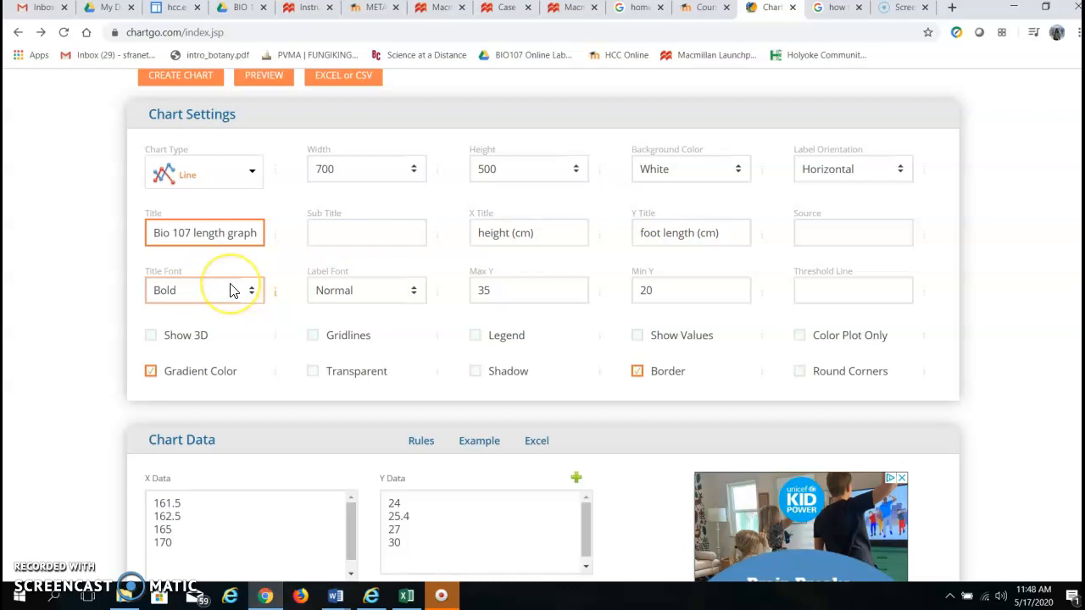
mouse_move(390, 294)
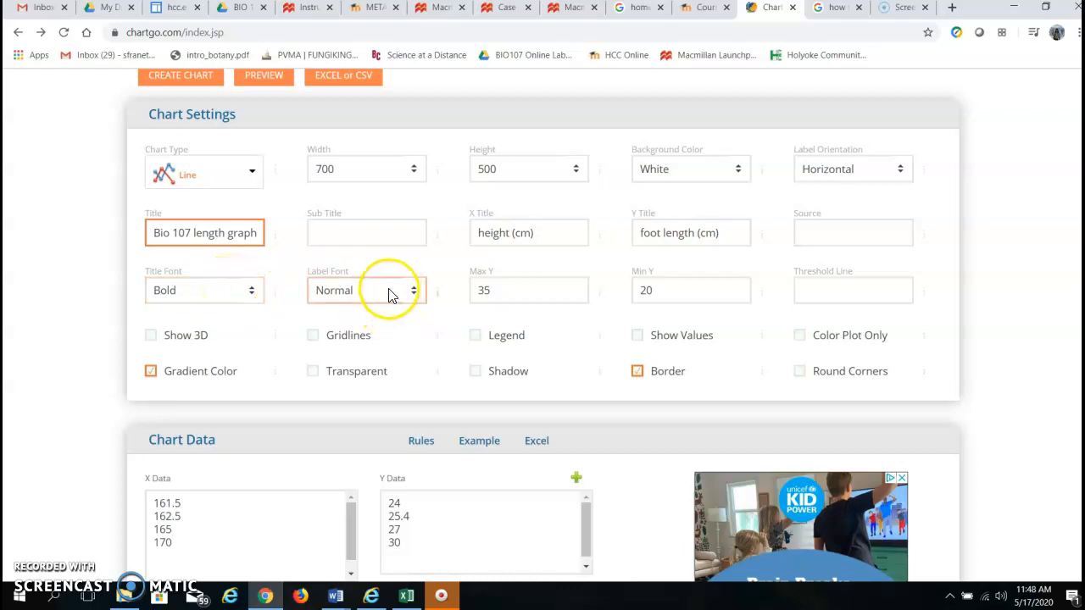
Leave ChartGo and return to the Excel Lab 1 table with heights still copied.
left_click(528, 290)
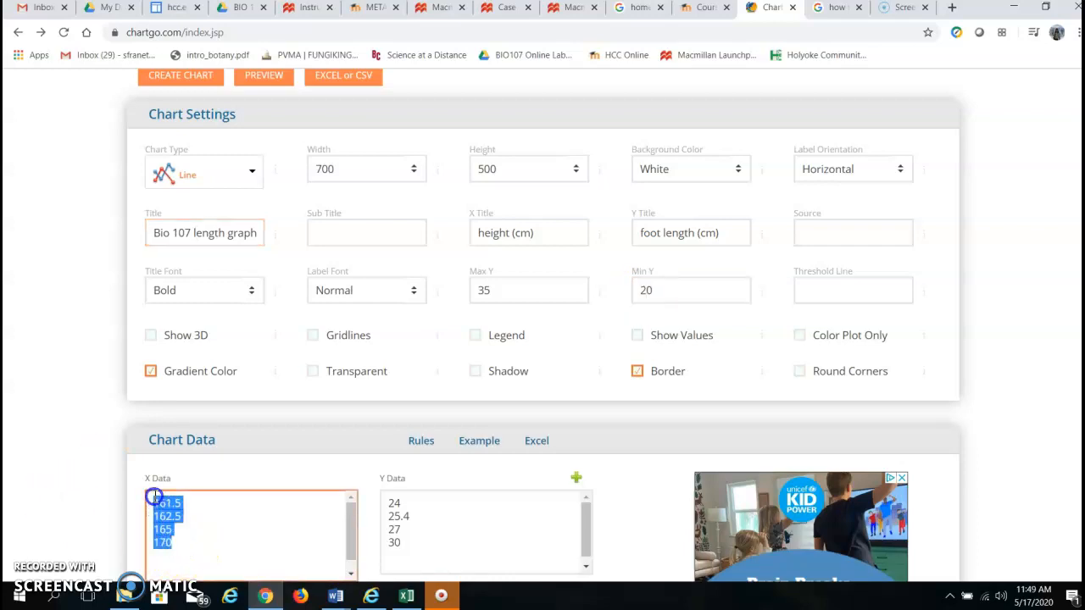
left_click(167, 503)
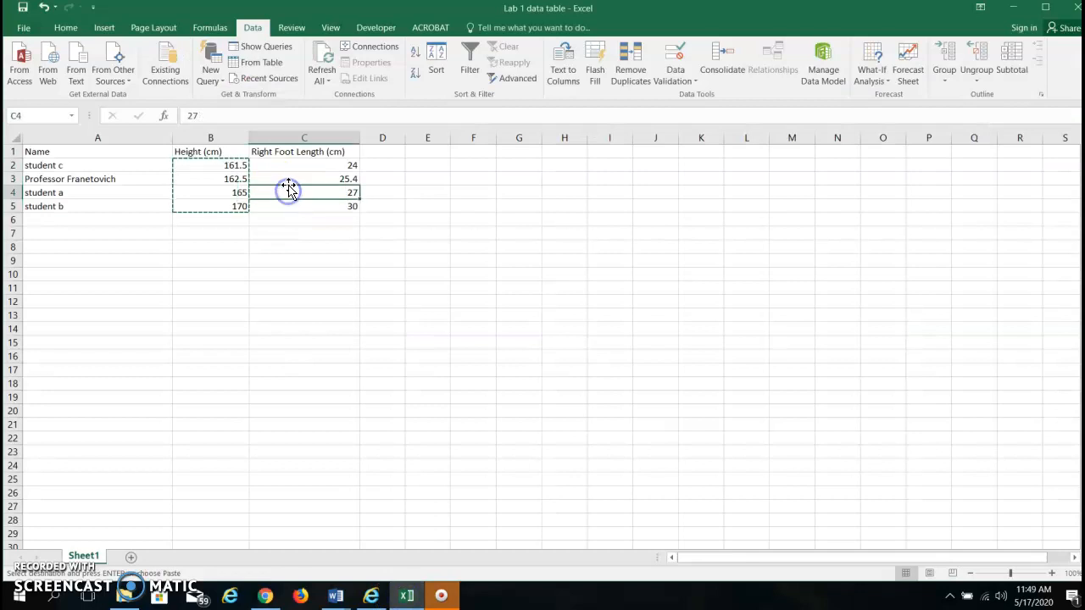
Copy the four Right Foot Length values from C2:C5.
left_click(304, 165)
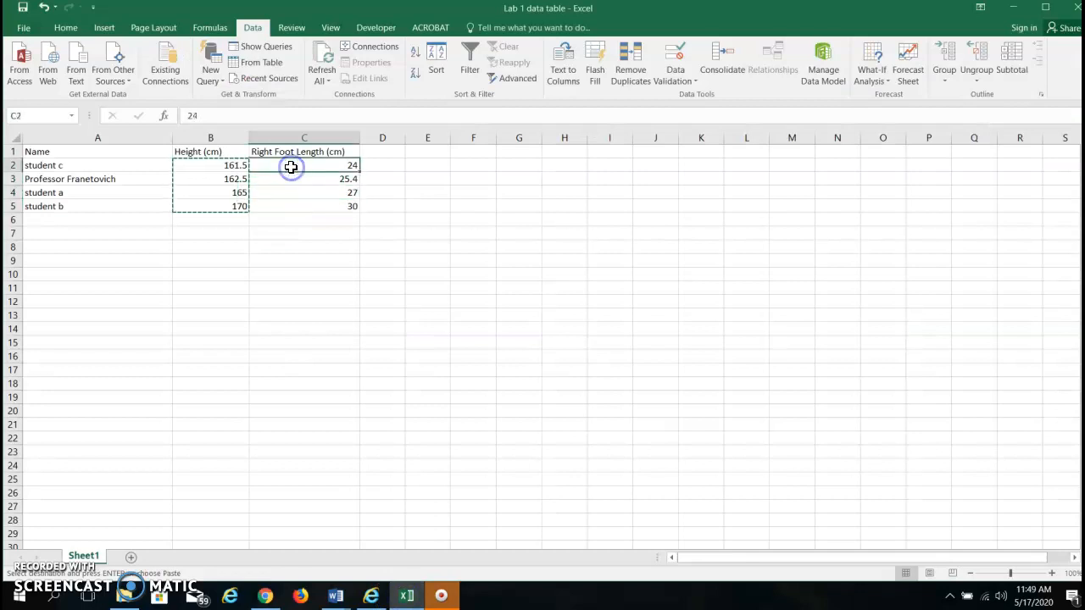
left_click_drag(304, 165, 303, 206)
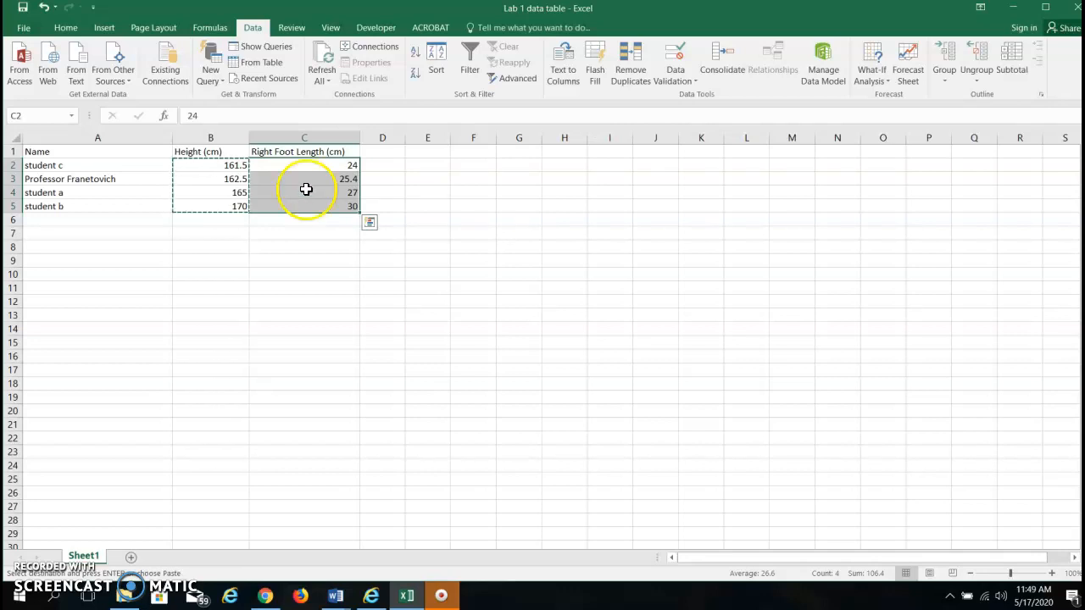
right_click(307, 179)
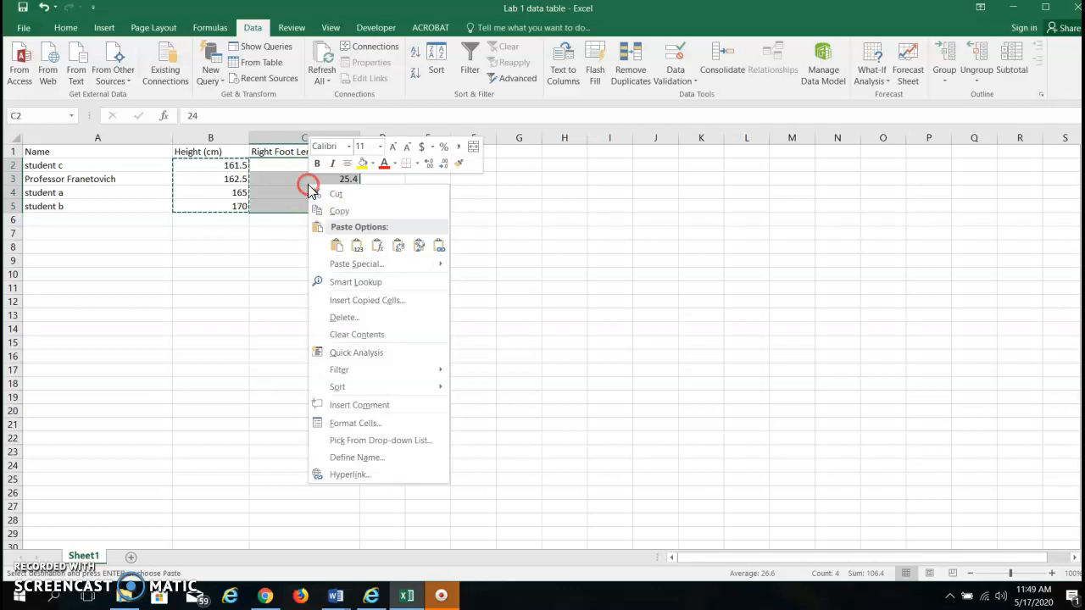
left_click(337, 245)
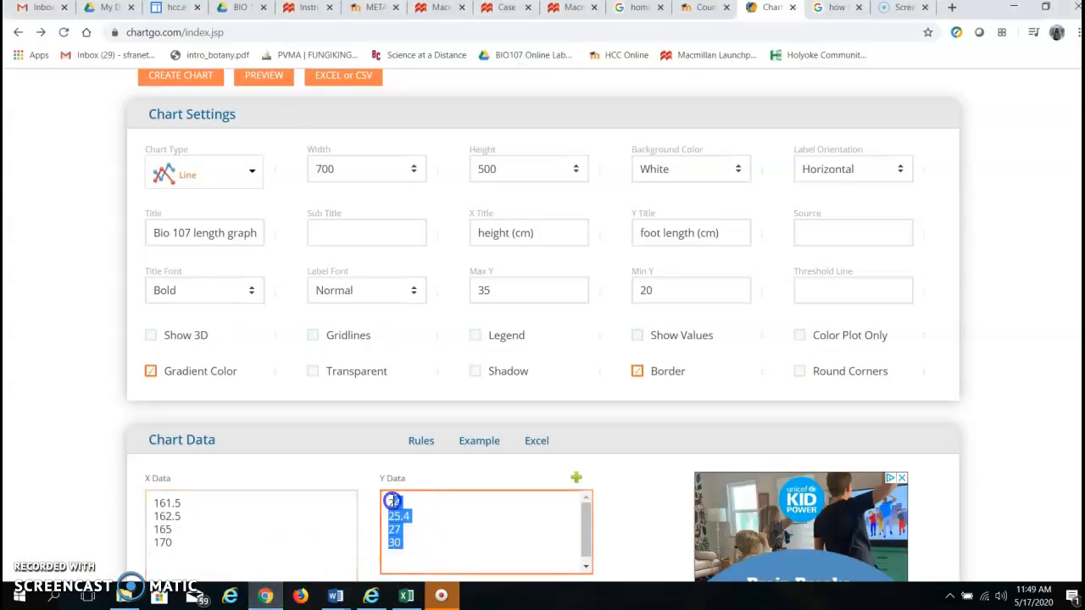
With foot lengths 24–30 as Y data, create the Bio 107 length line chart.
left_click(392, 502)
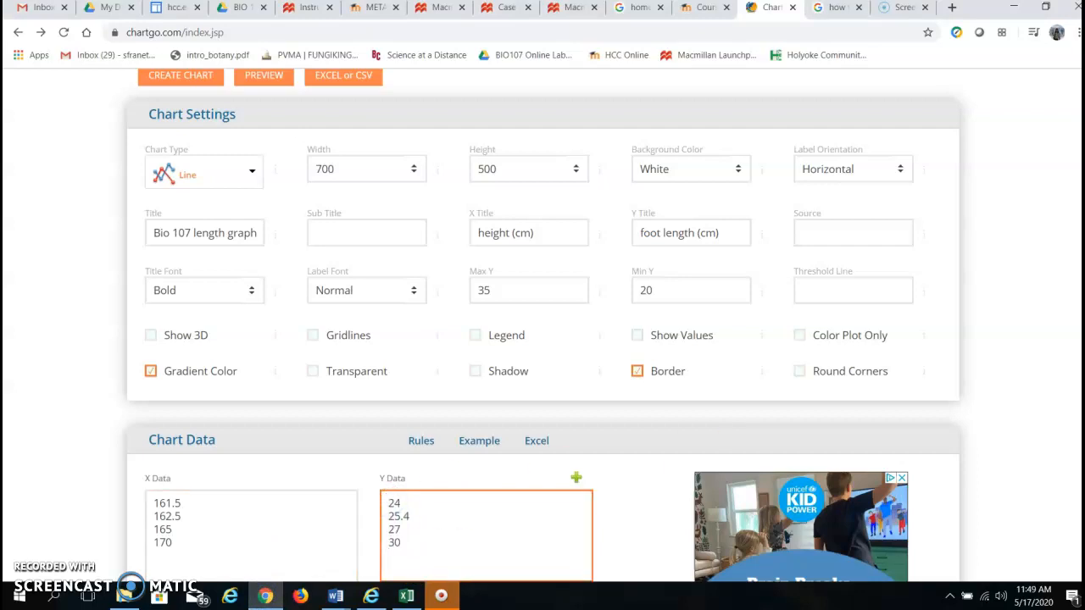
scroll("down", 3)
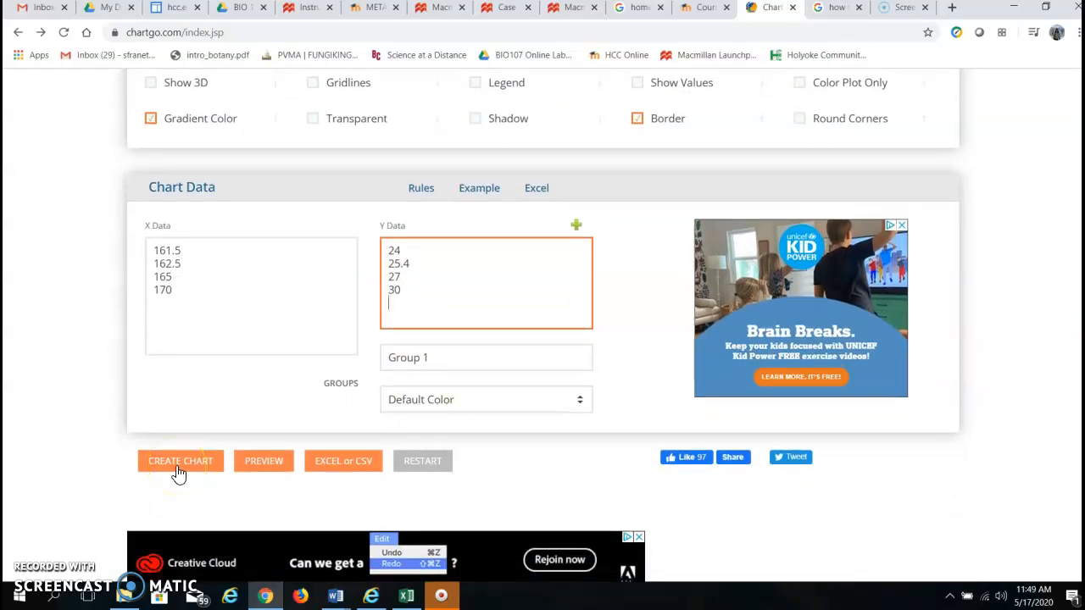
left_click(180, 461)
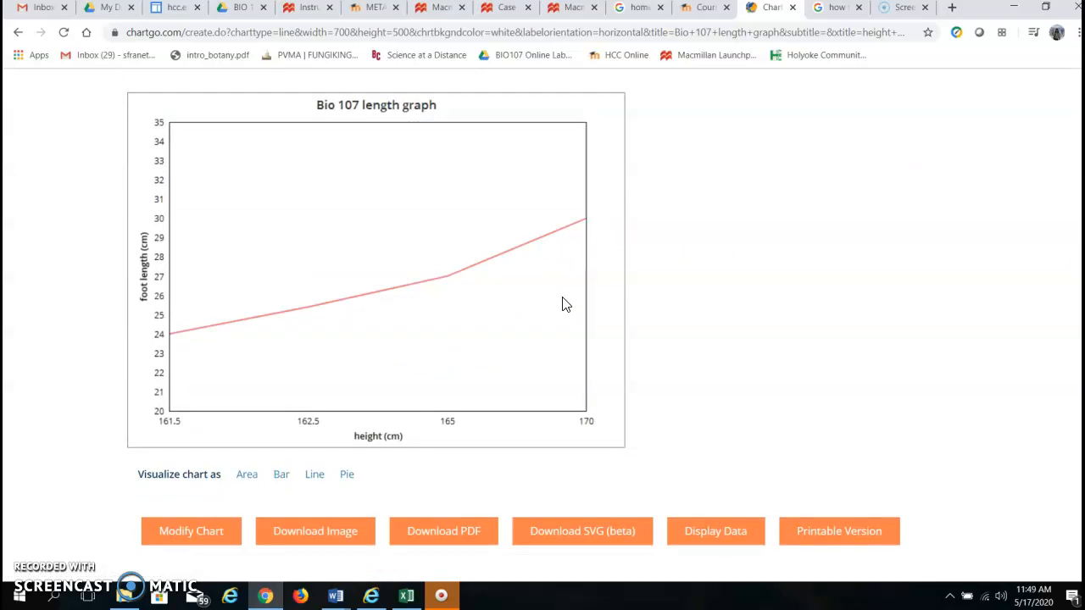
mouse_move(167, 432)
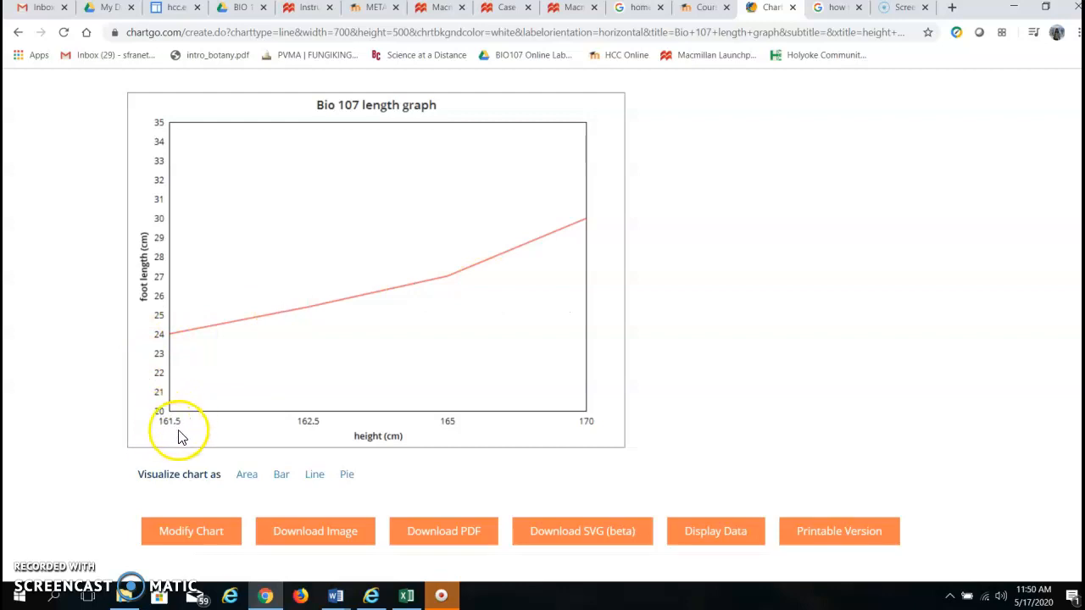
mouse_move(194, 434)
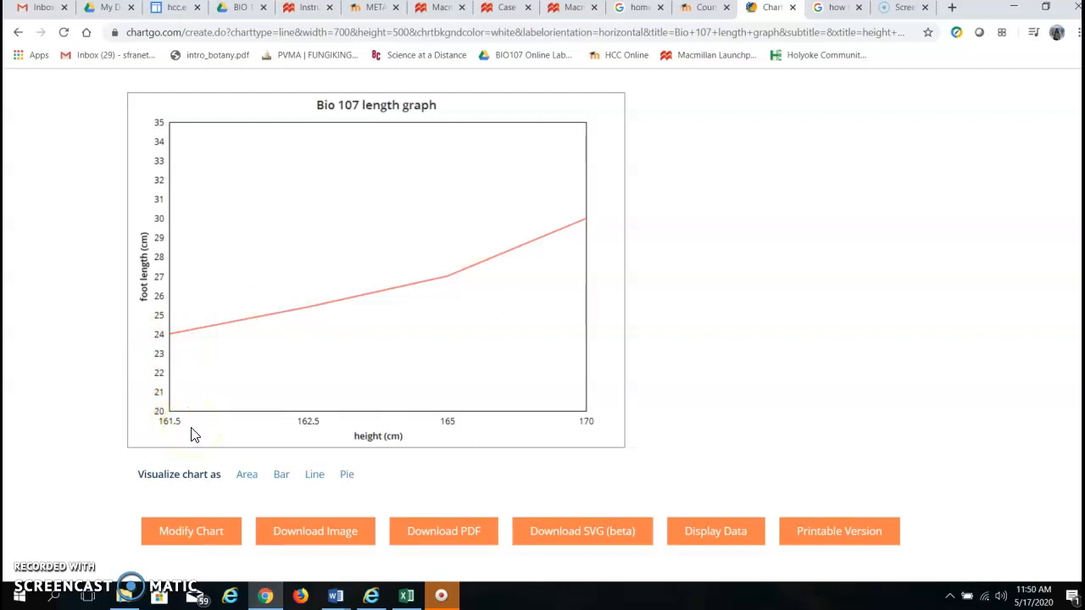
mouse_move(558, 409)
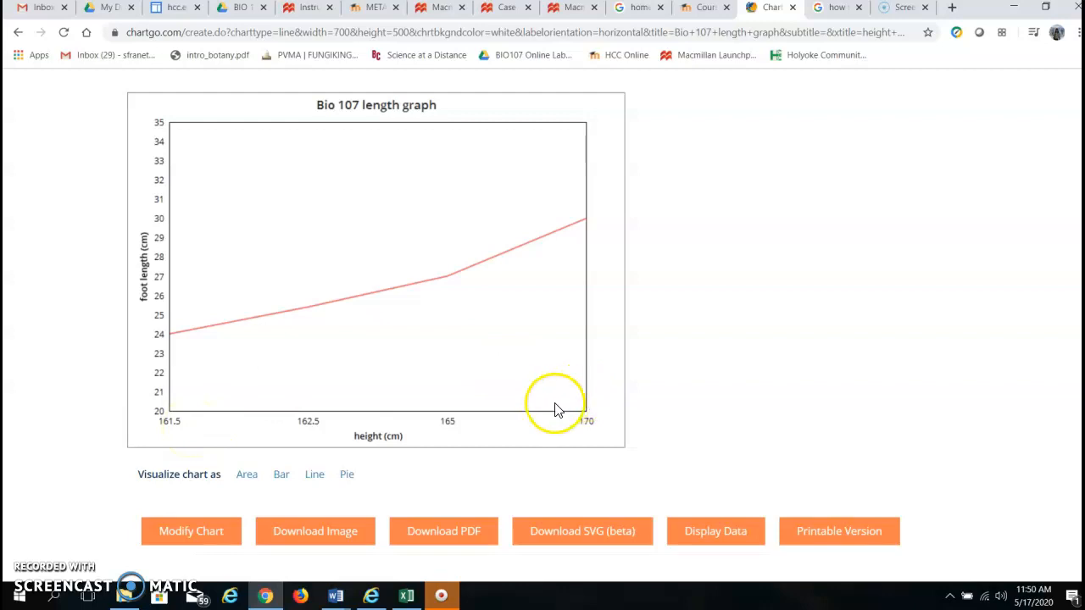
mouse_move(568, 398)
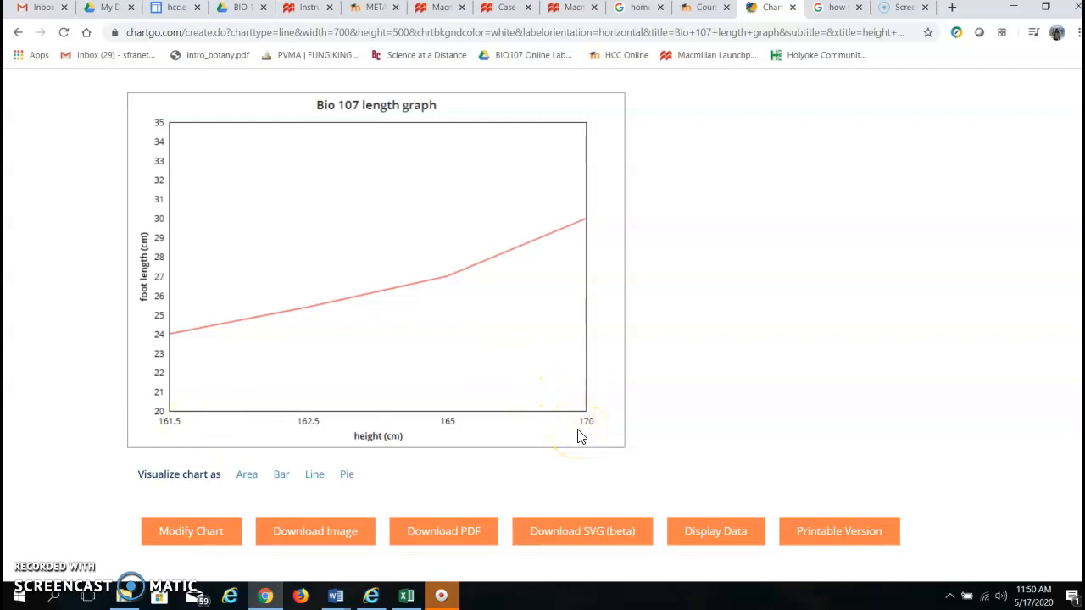
mouse_move(156, 399)
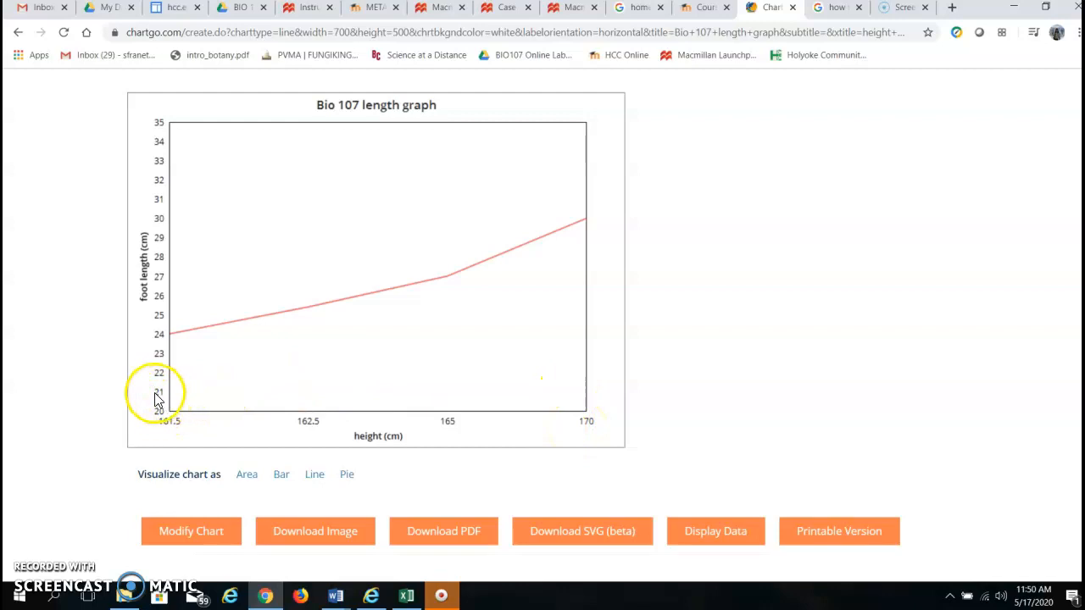
mouse_move(188, 211)
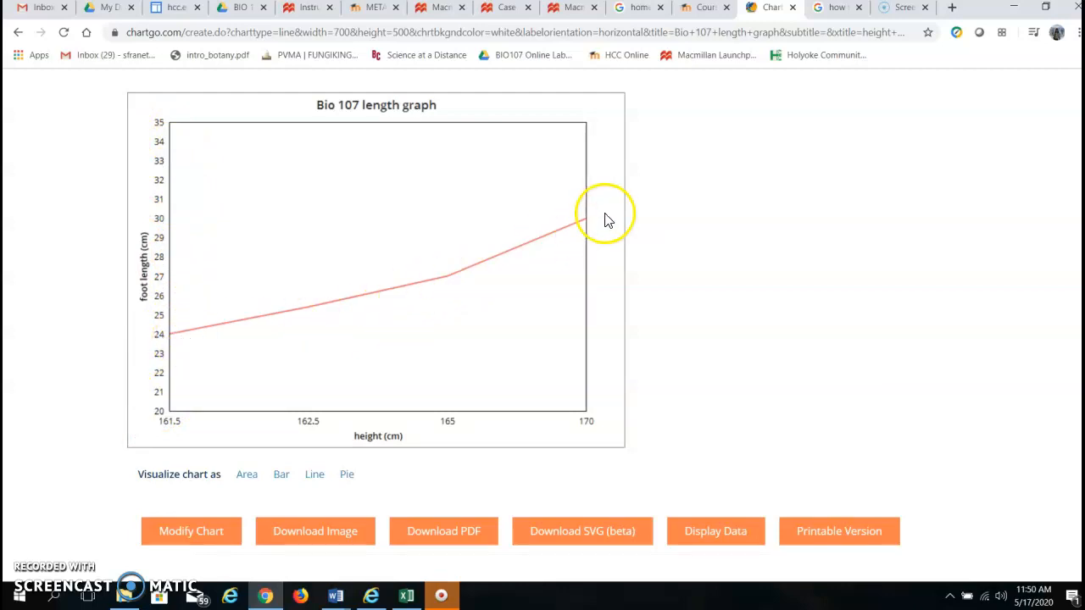
mouse_move(601, 225)
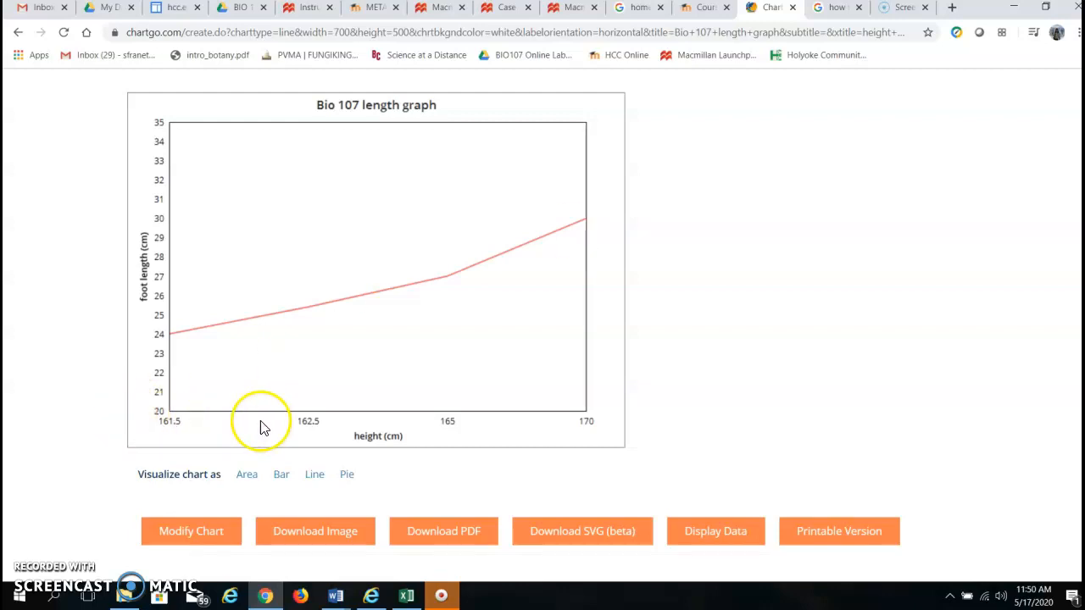
mouse_move(310, 399)
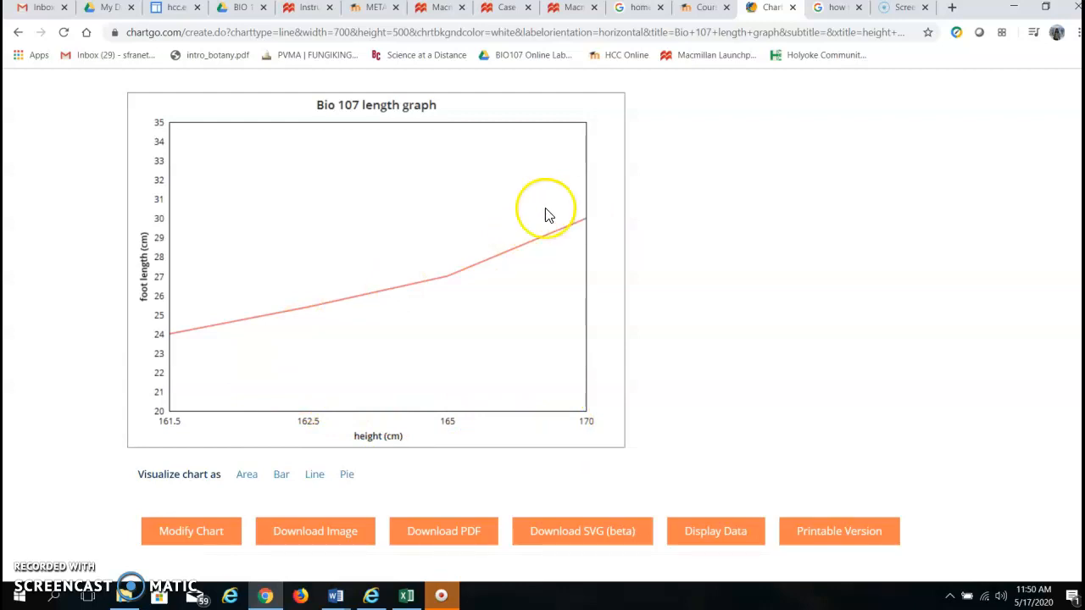
mouse_move(424, 267)
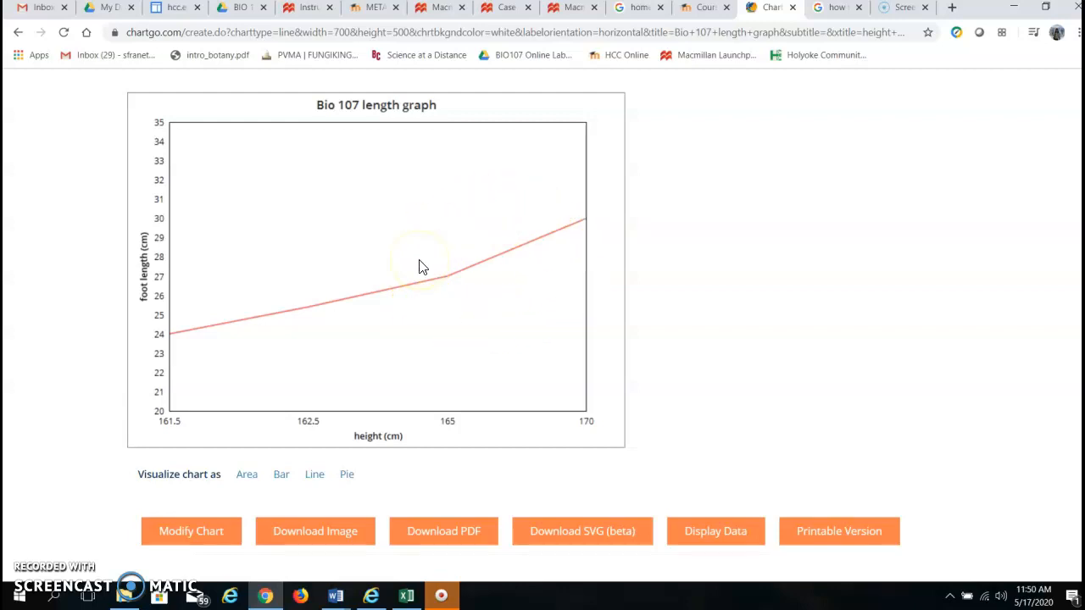
mouse_move(428, 339)
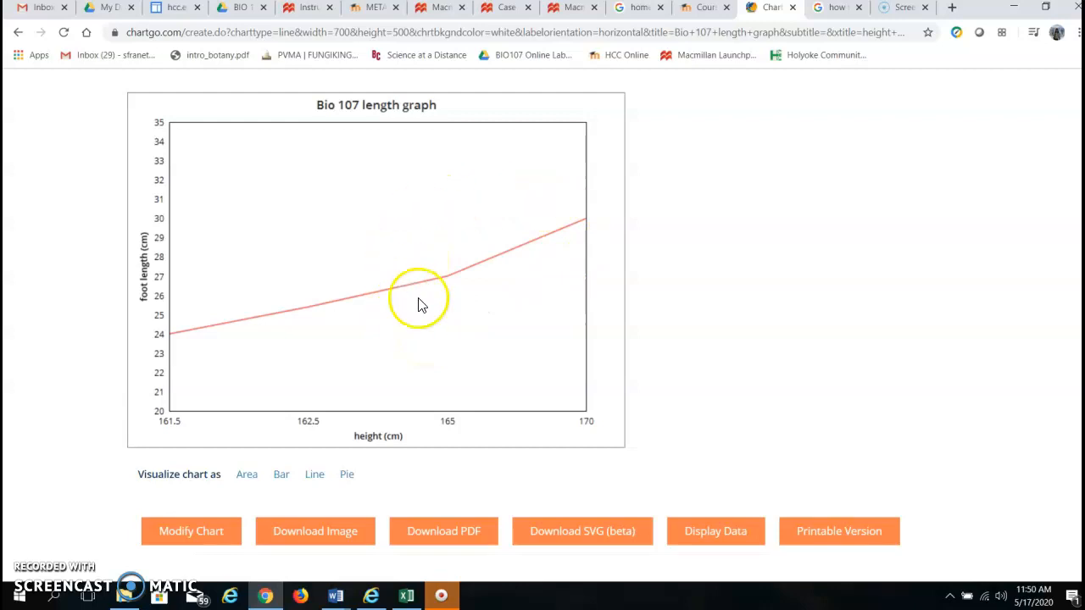
mouse_move(546, 297)
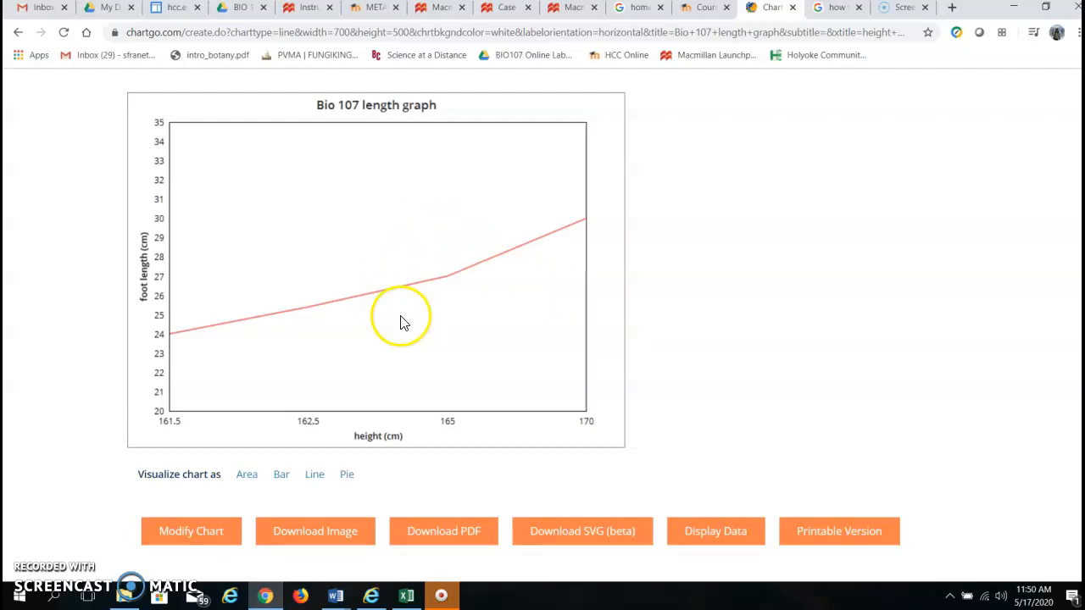
mouse_move(365, 223)
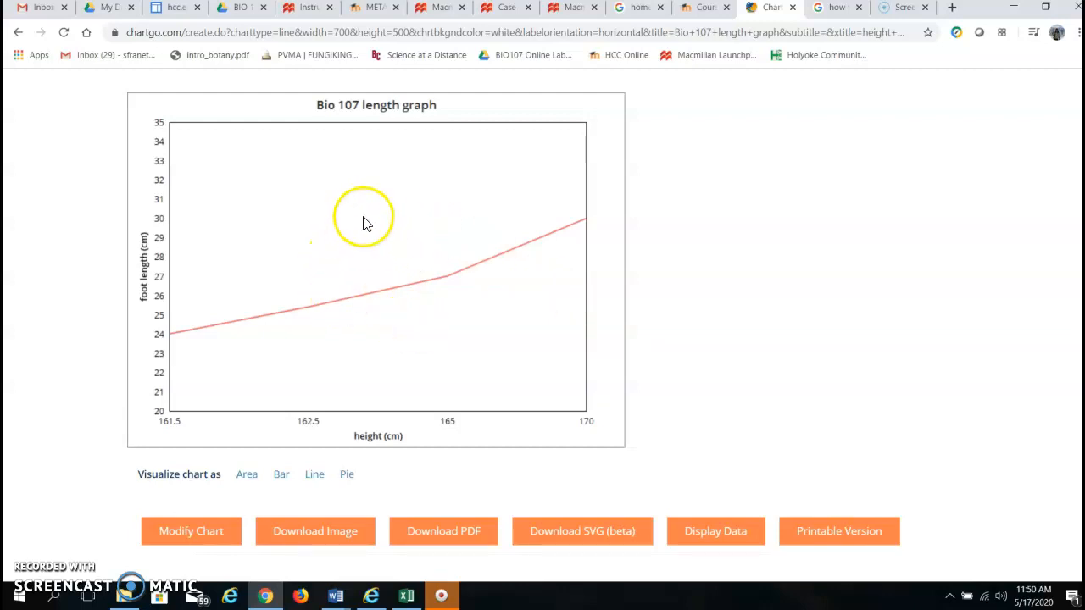
mouse_move(394, 287)
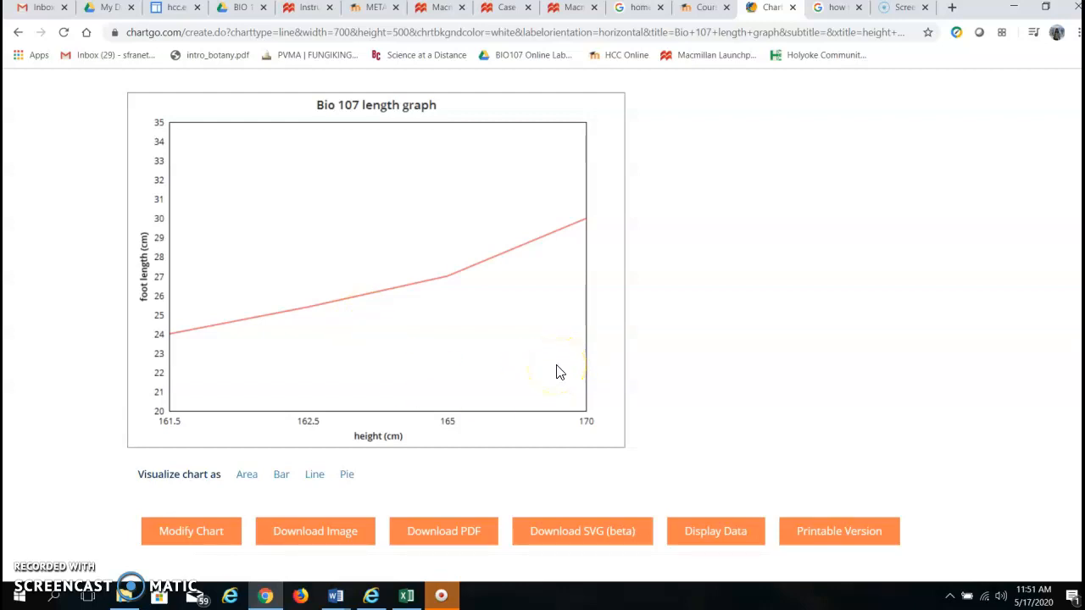
mouse_move(560, 372)
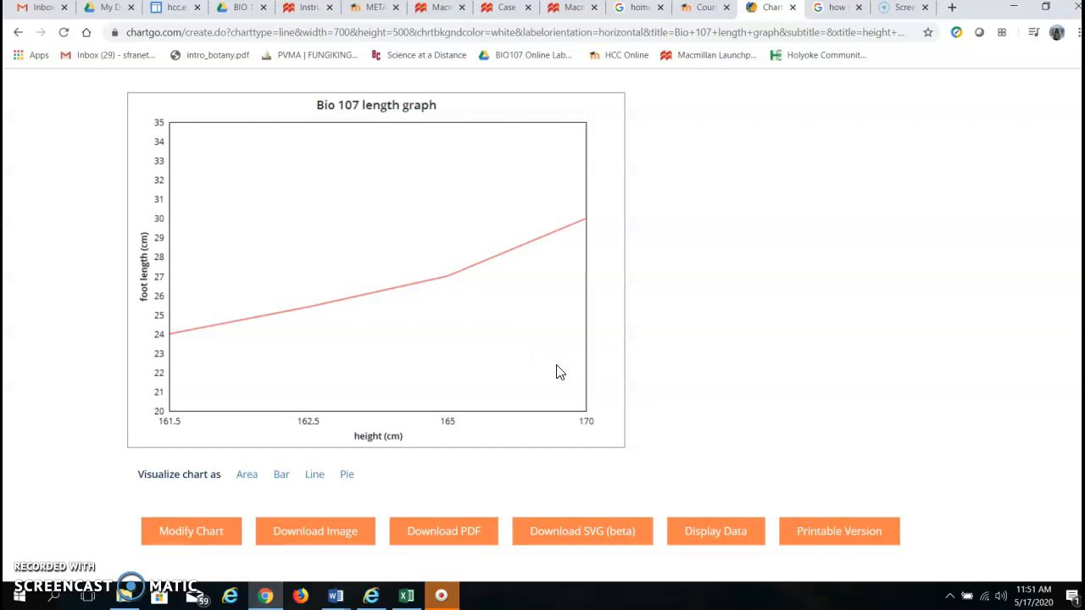